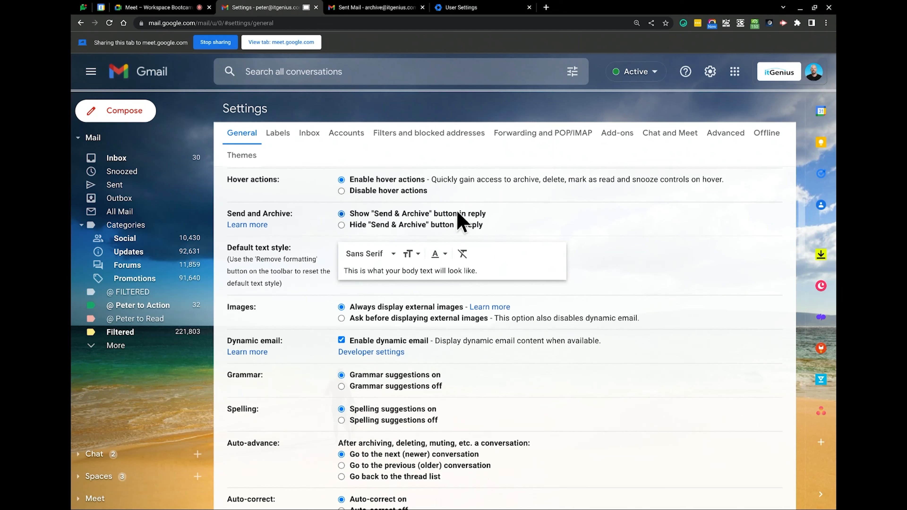
mouse_move(439, 224)
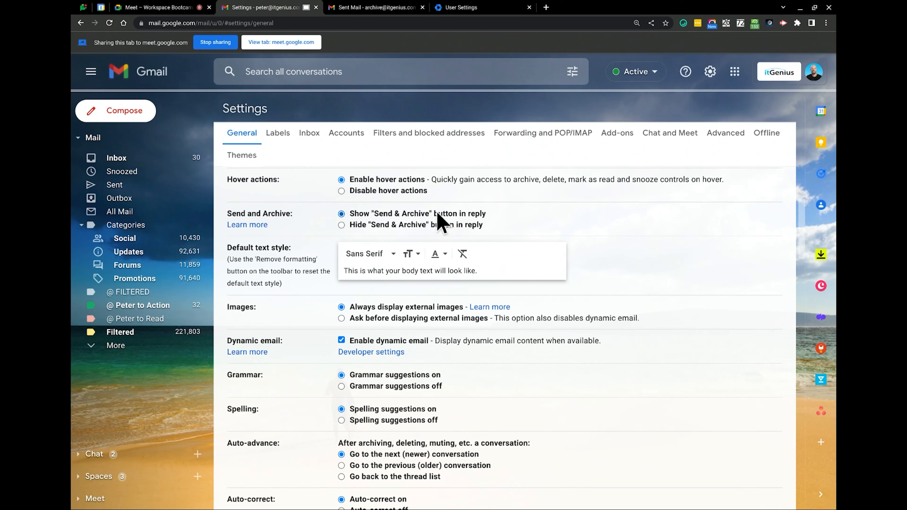
scroll("down", 3)
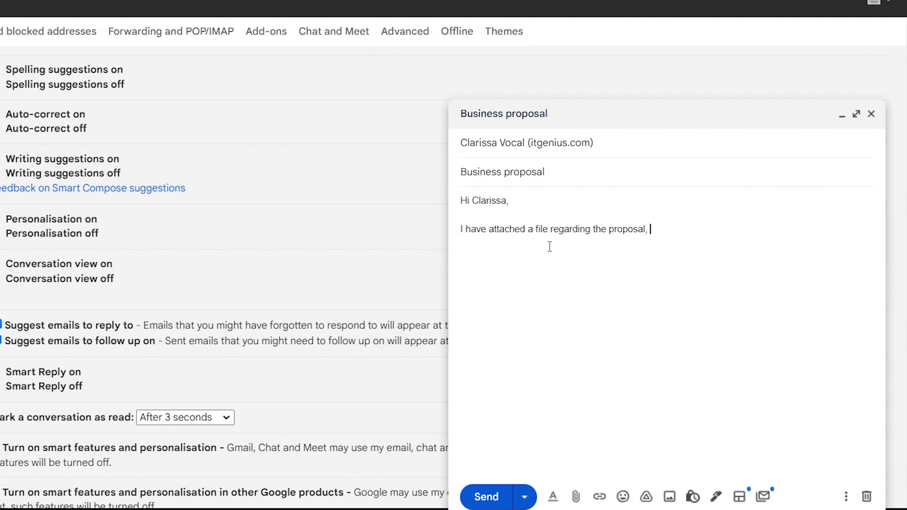
type("call me if you have any questions or concerns")
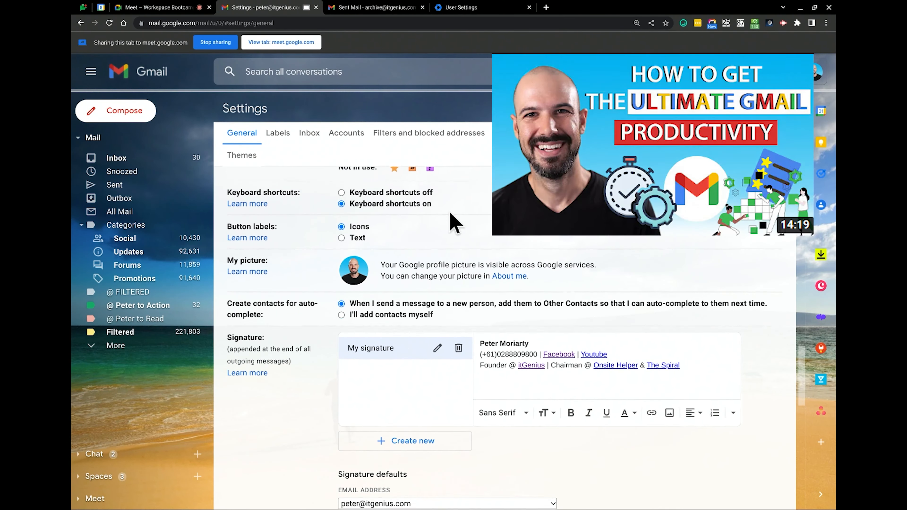
scroll("down", 3)
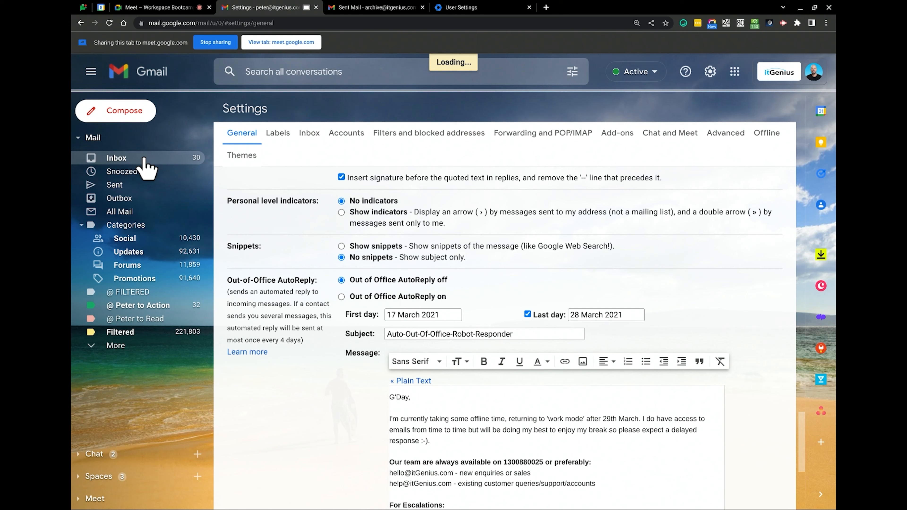
left_click(116, 157)
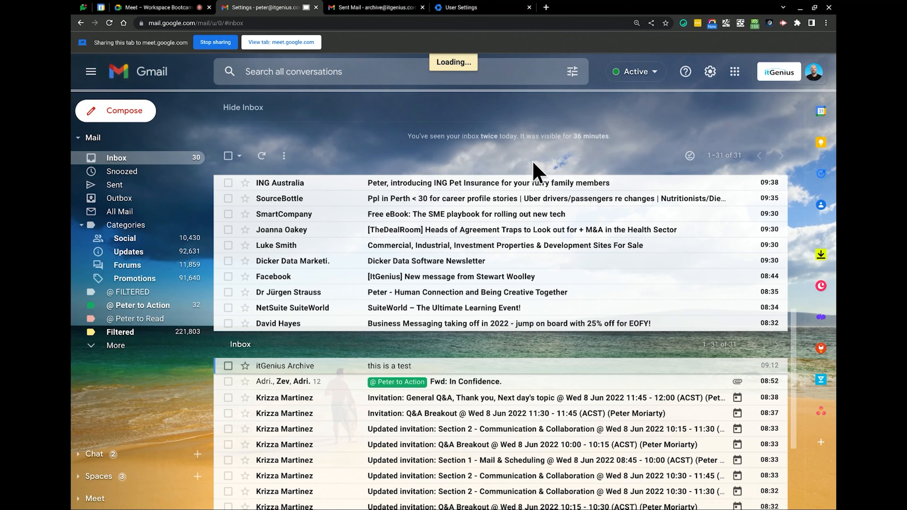
mouse_move(683, 222)
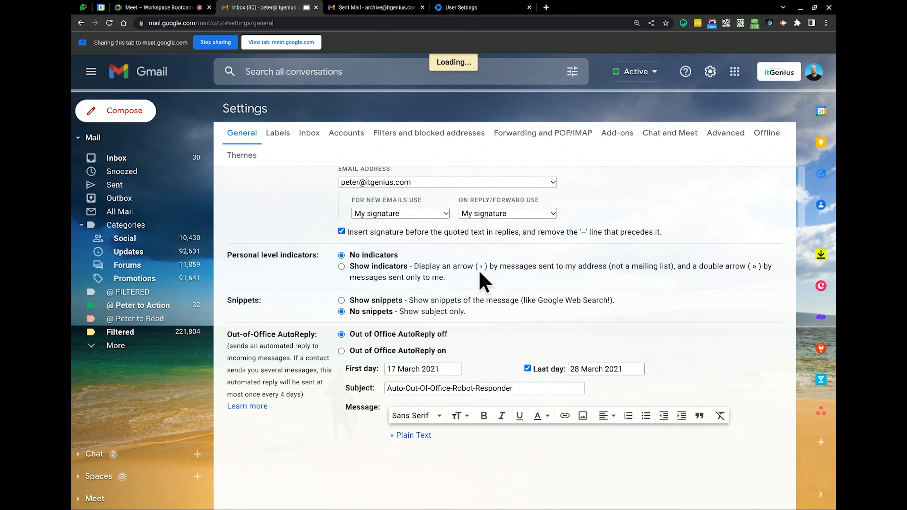
scroll("down", 3)
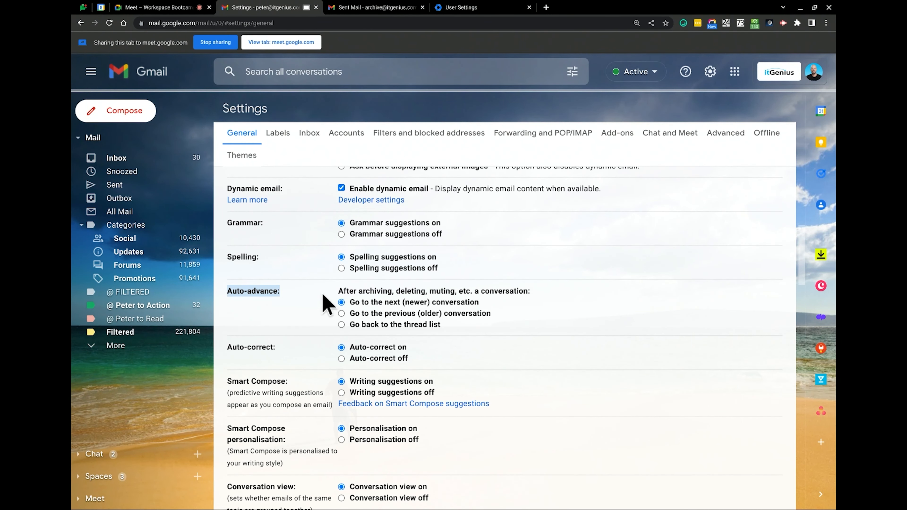
mouse_move(324, 307)
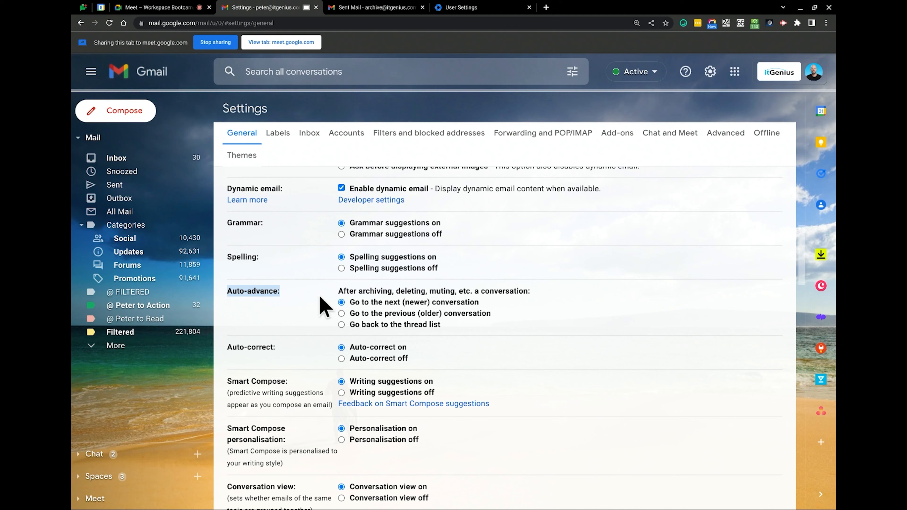
mouse_move(347, 315)
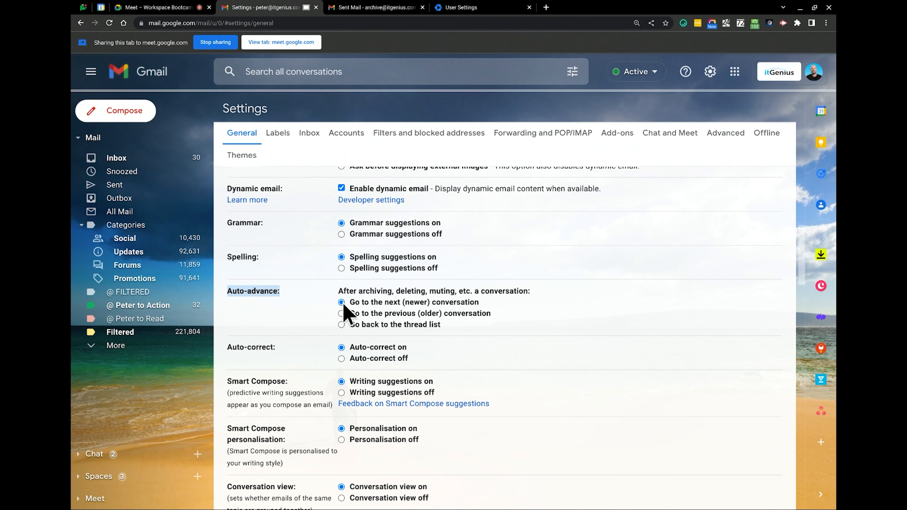